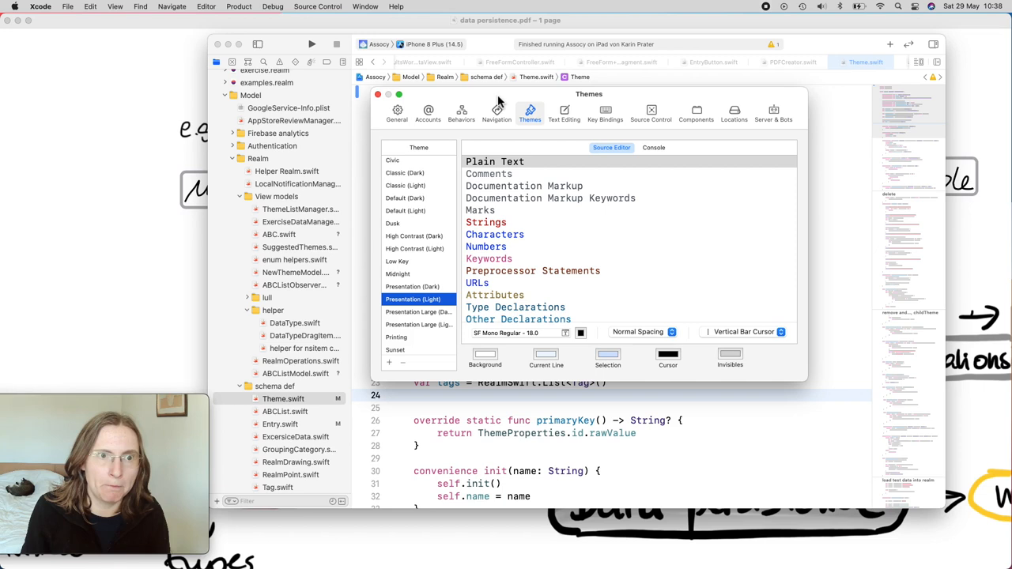
mouse_move(402, 345)
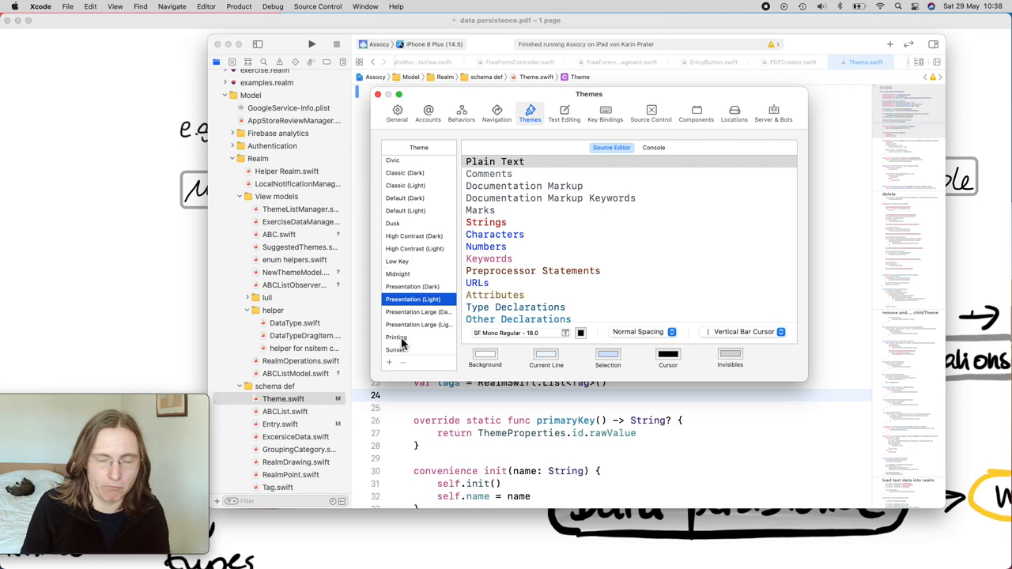
mouse_move(414, 308)
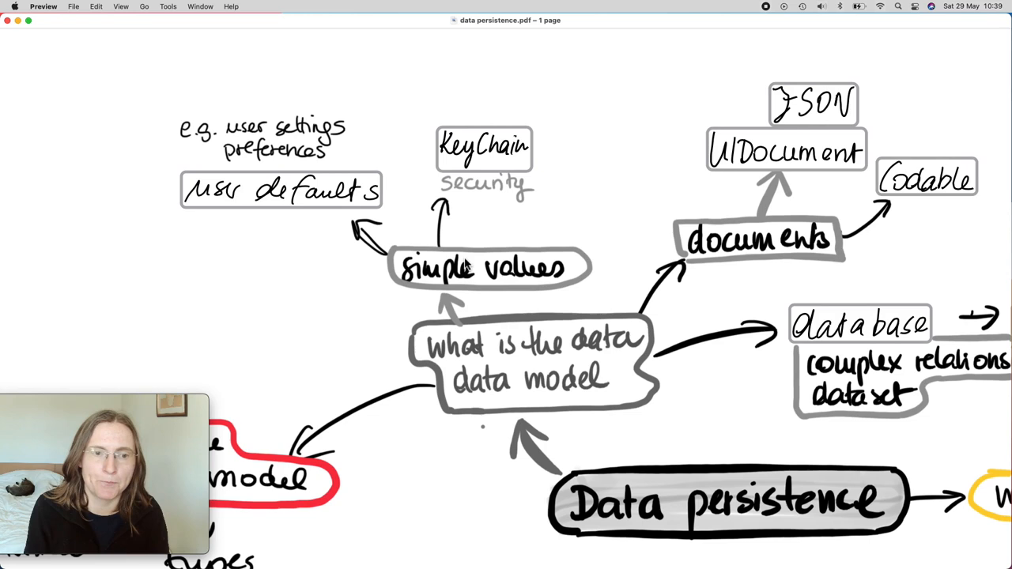
mouse_move(794, 253)
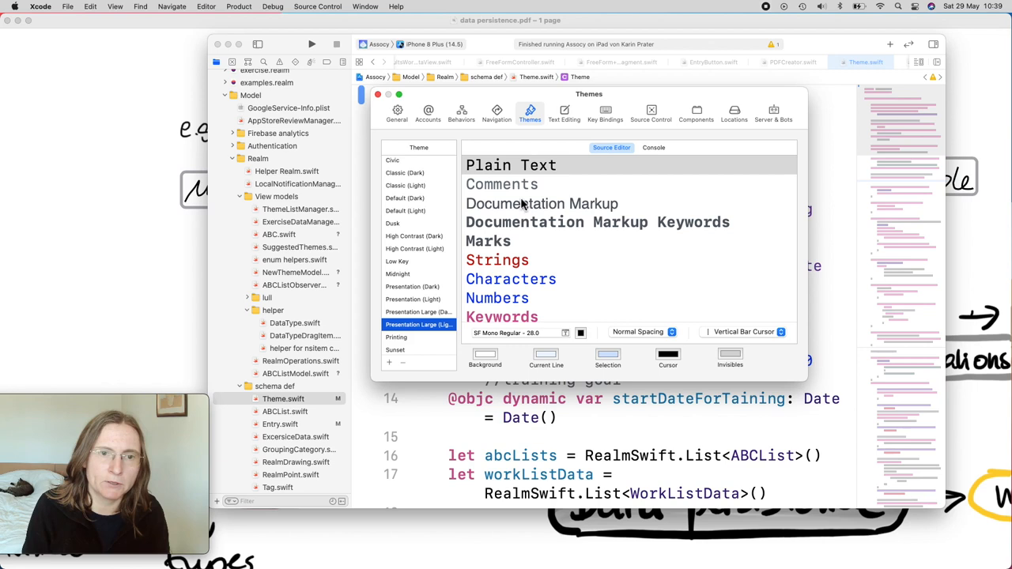
Browse the Presentation Large (Light) theme's syntax colour categories in Xcode's Themes settings.
scroll("down", 3)
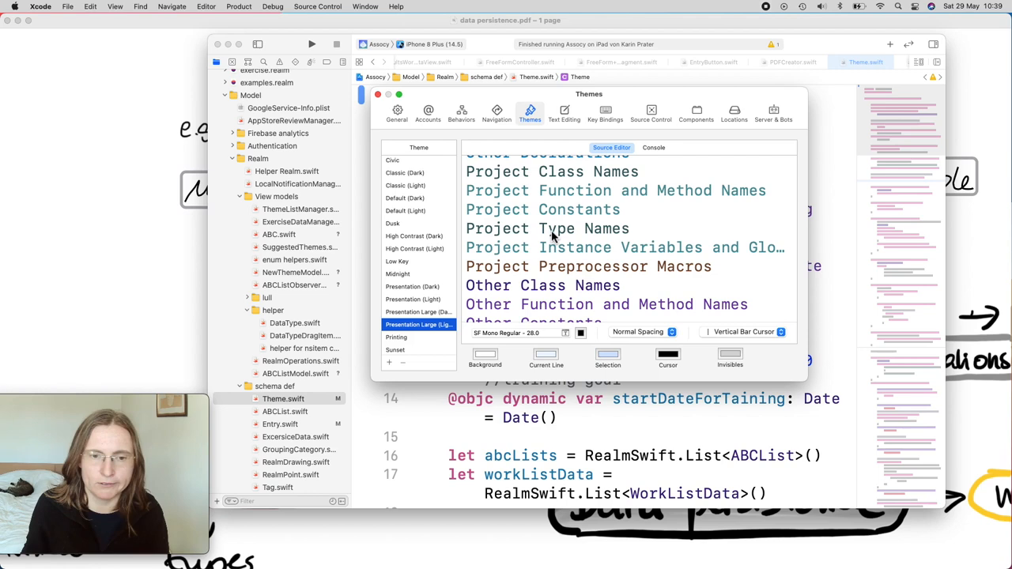
scroll("down", 3)
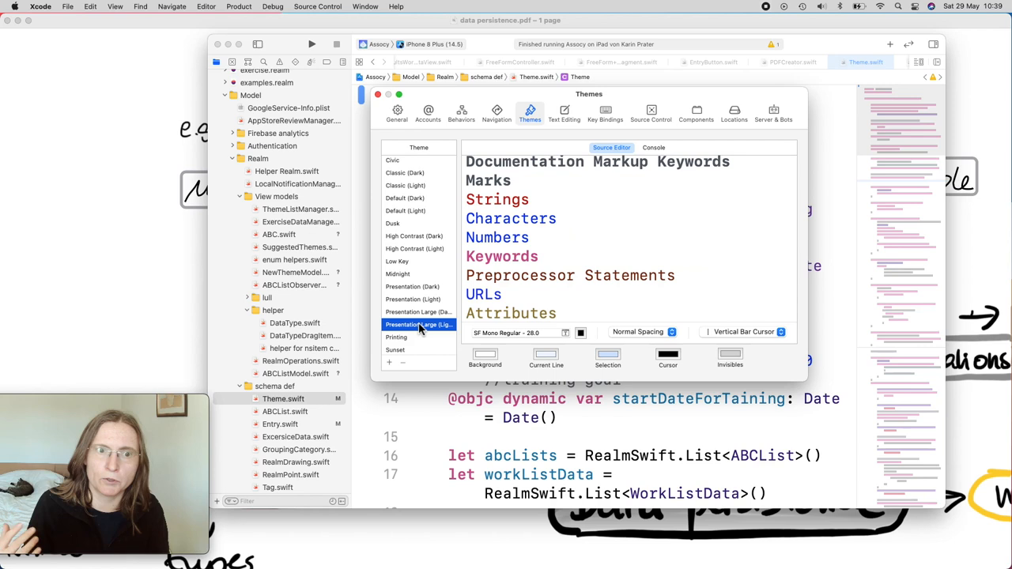
mouse_move(405, 214)
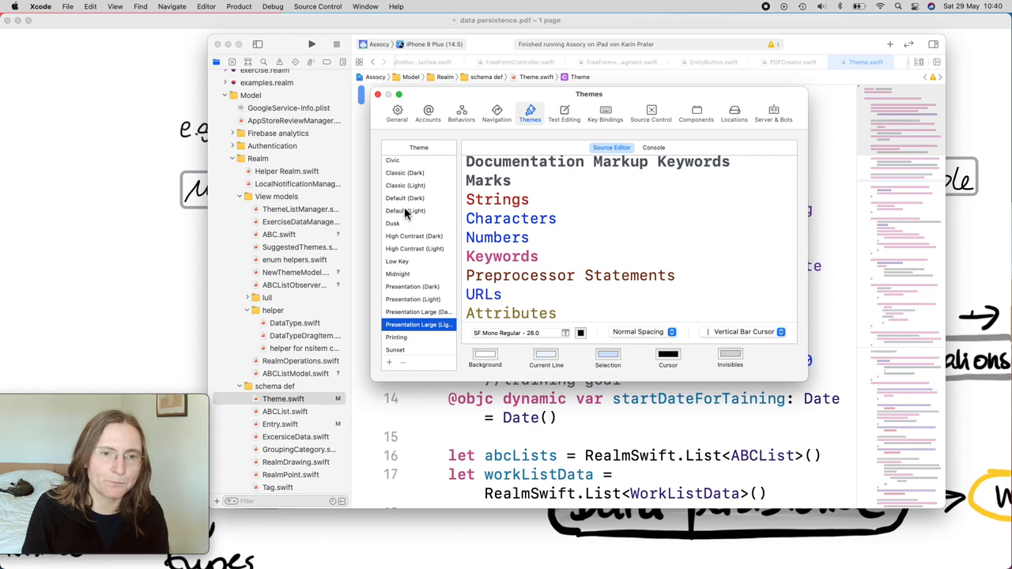
left_click(404, 210)
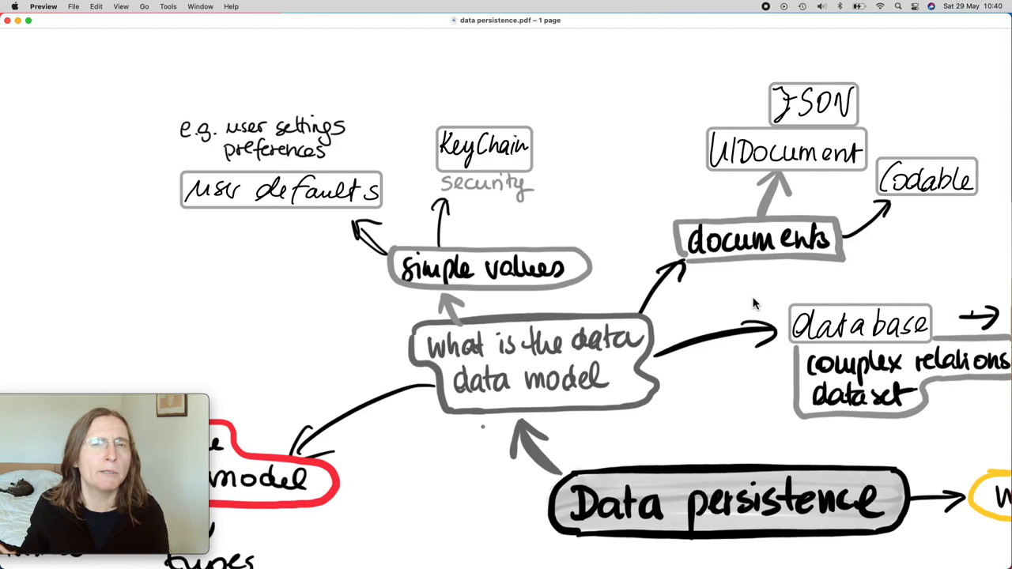
mouse_move(846, 152)
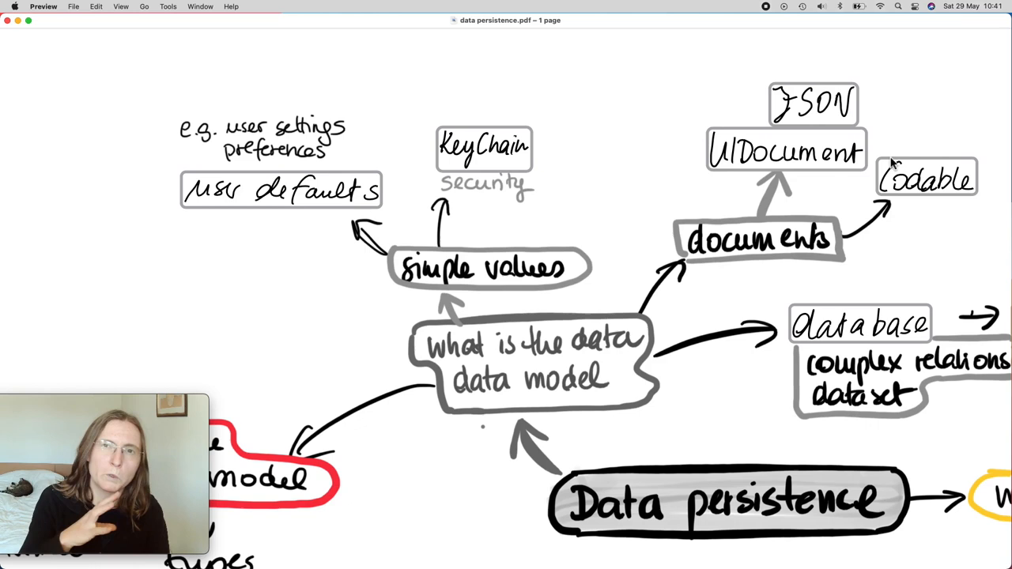
scroll("down", 3)
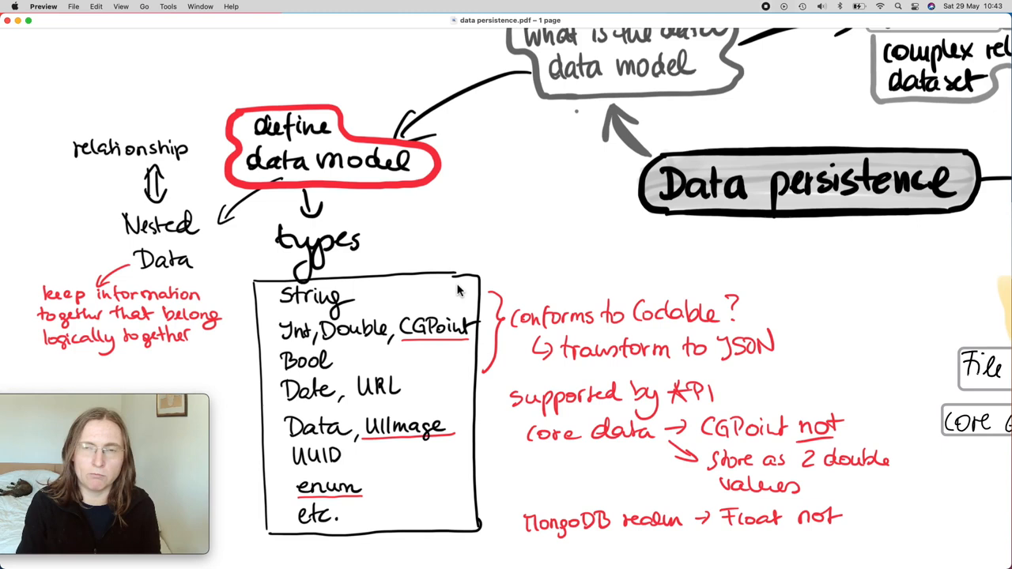
mouse_move(408, 303)
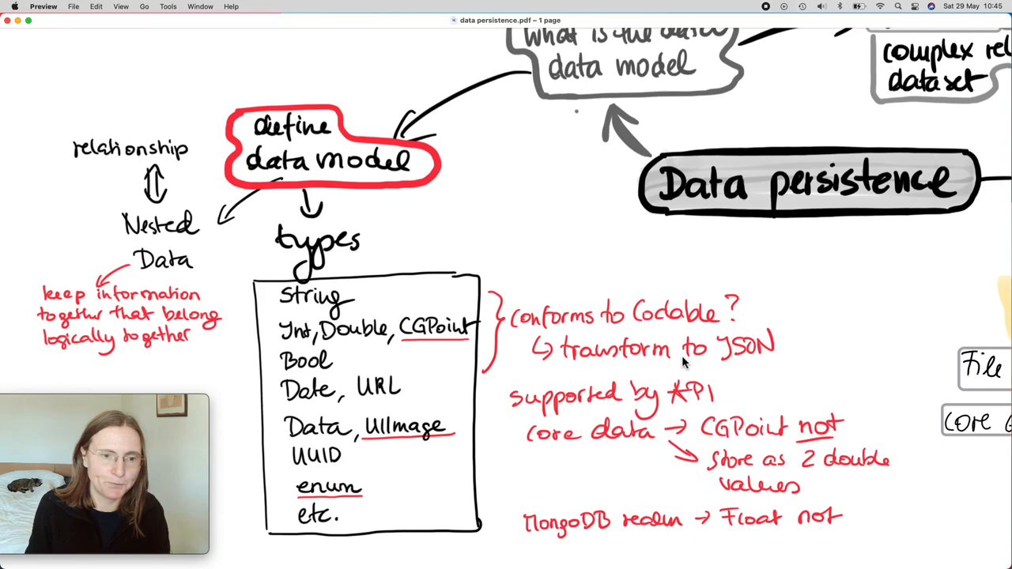
Look up 'codable' in Developer Documentation and view Decodable's Conforming Types list.
left_click(396, 6)
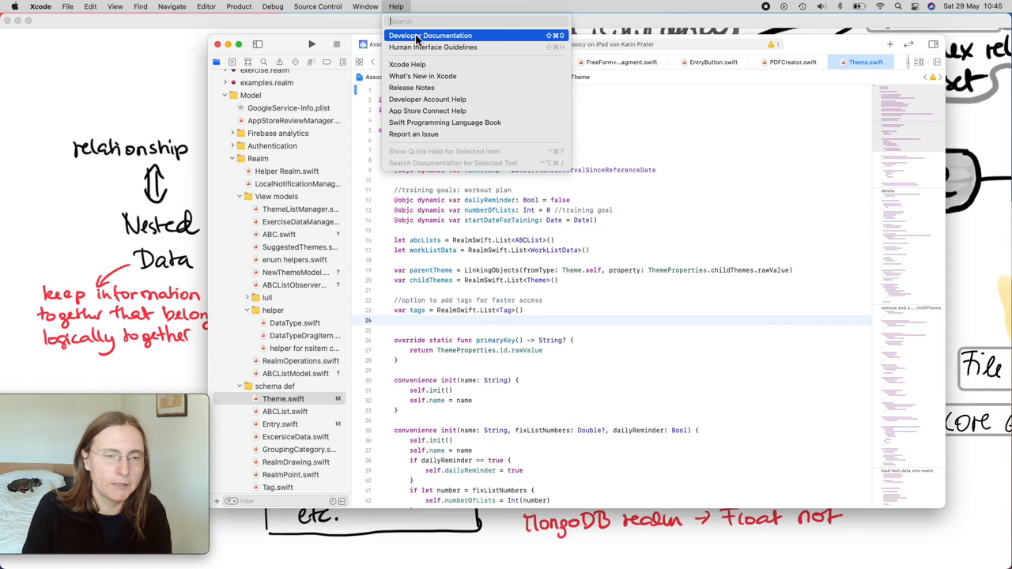
left_click(430, 35)
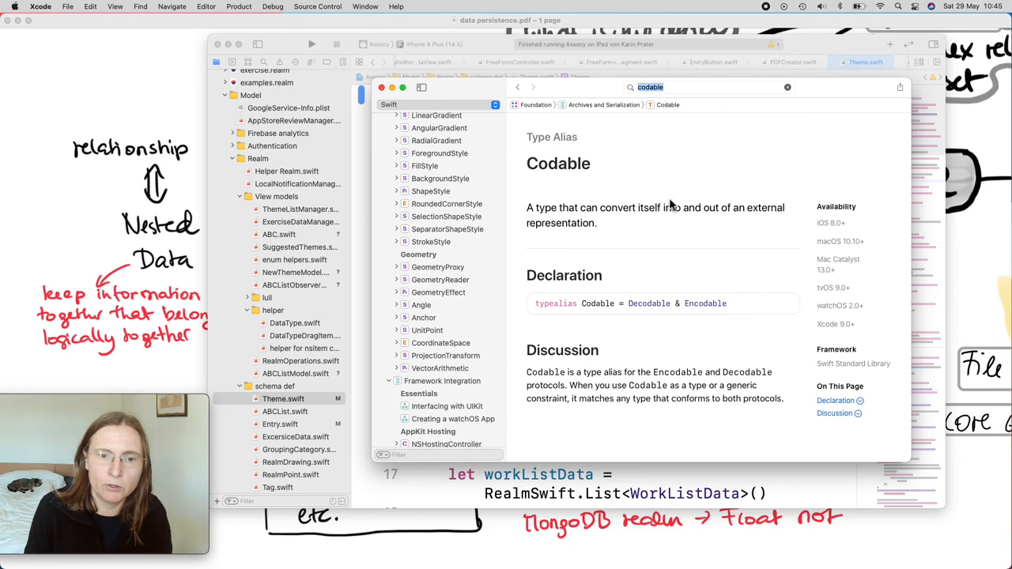
left_click(649, 303)
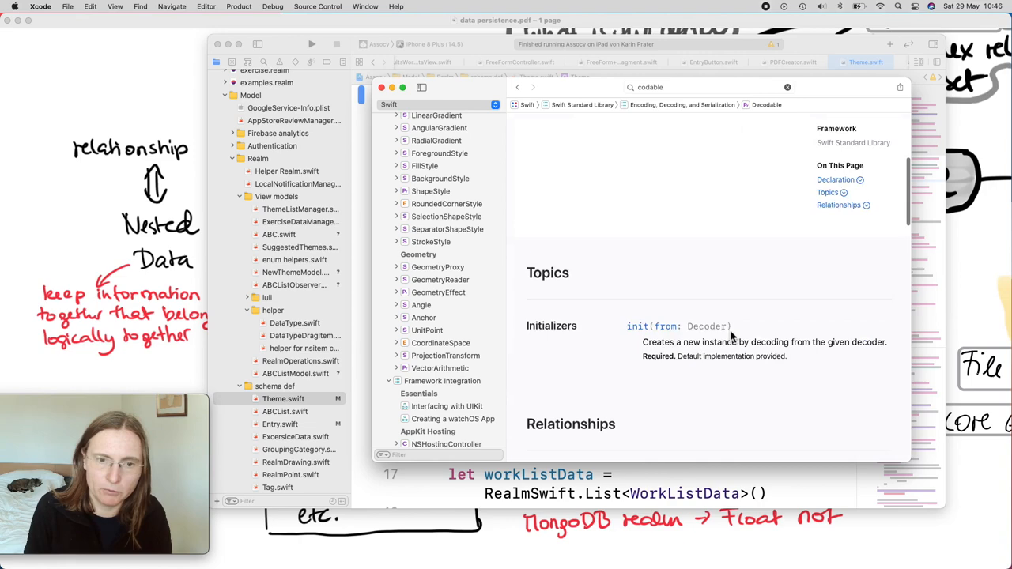
scroll("down", 3)
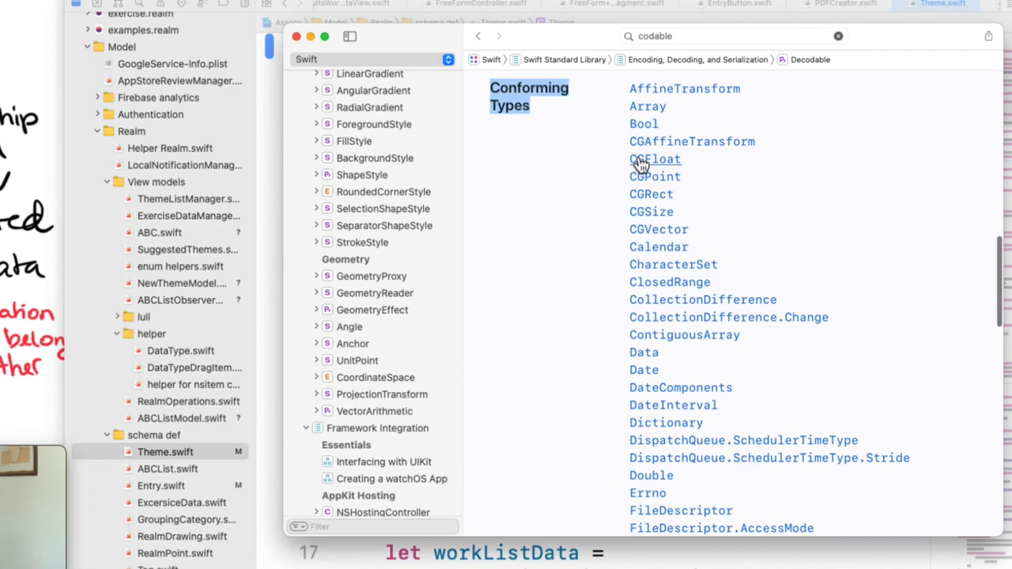
scroll("down", 3)
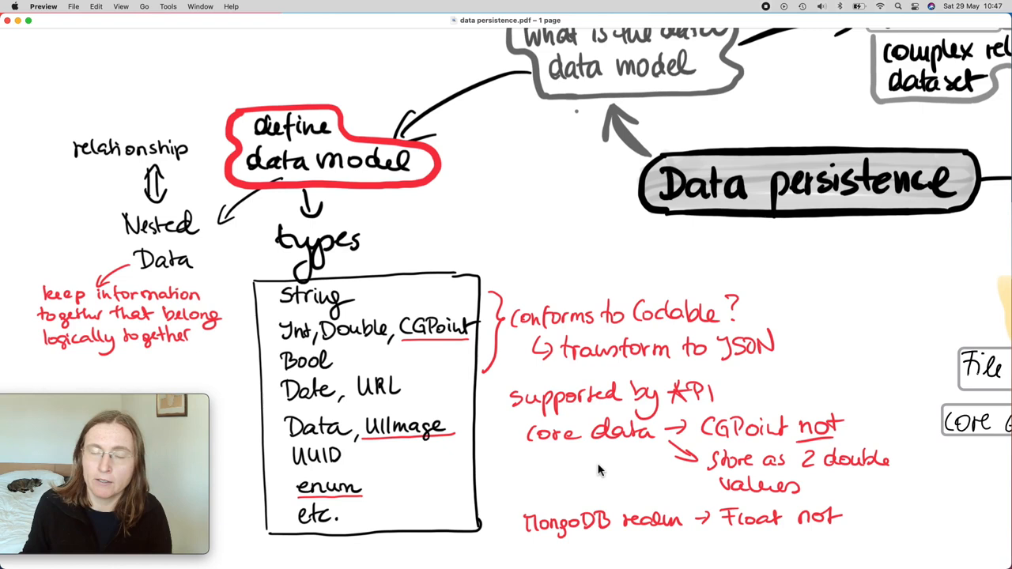
mouse_move(573, 548)
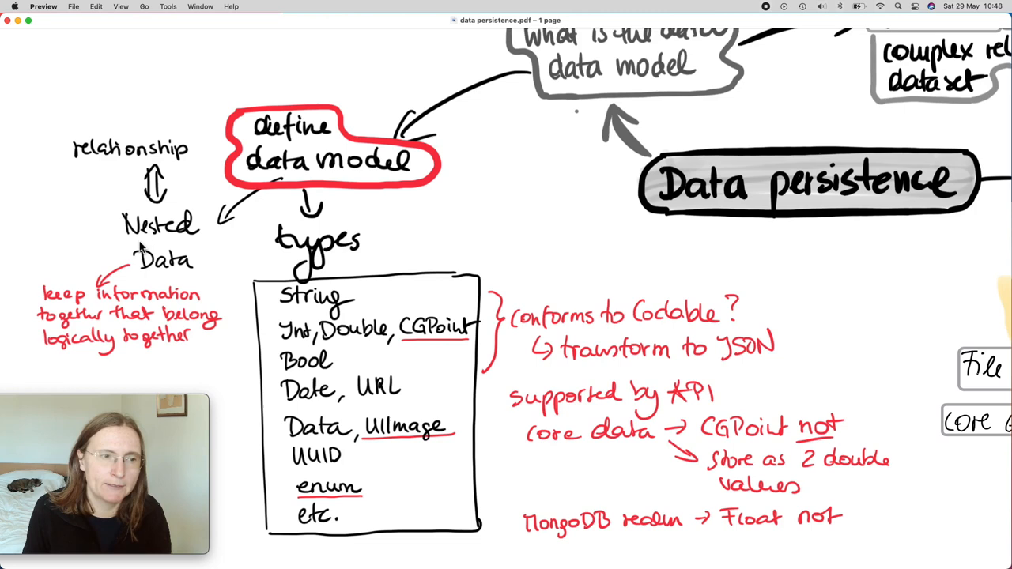
mouse_move(377, 301)
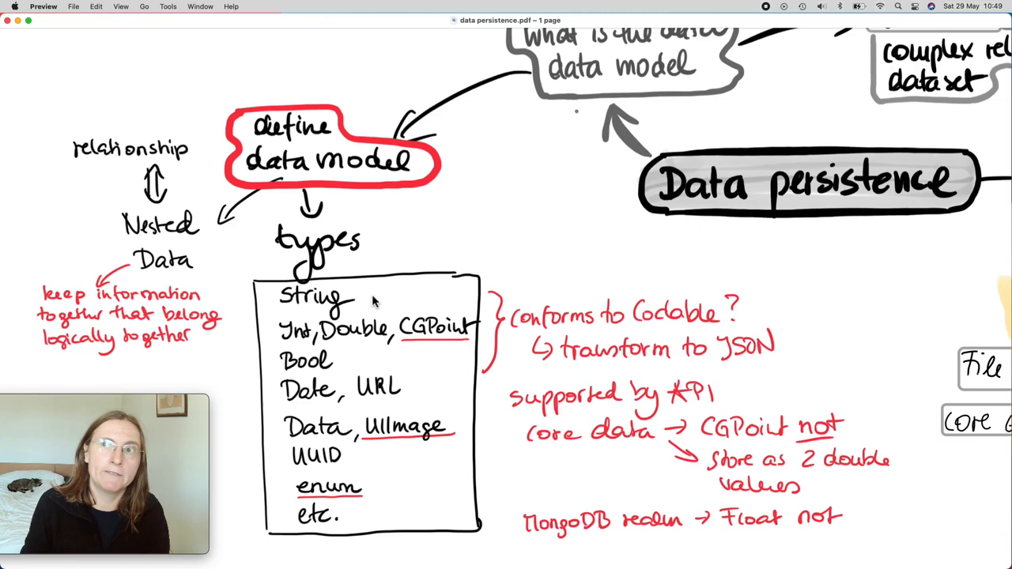
mouse_move(158, 284)
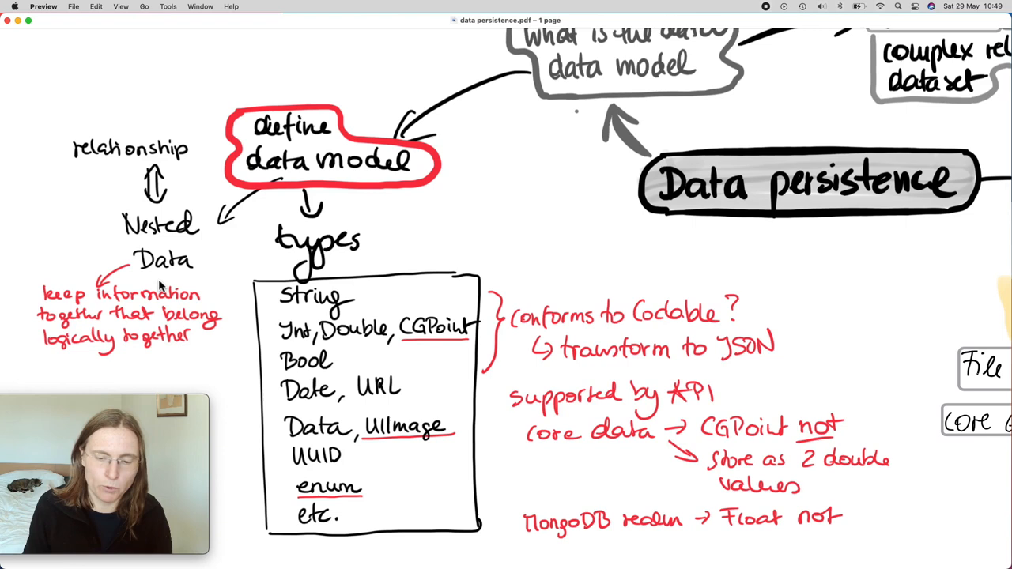
mouse_move(198, 155)
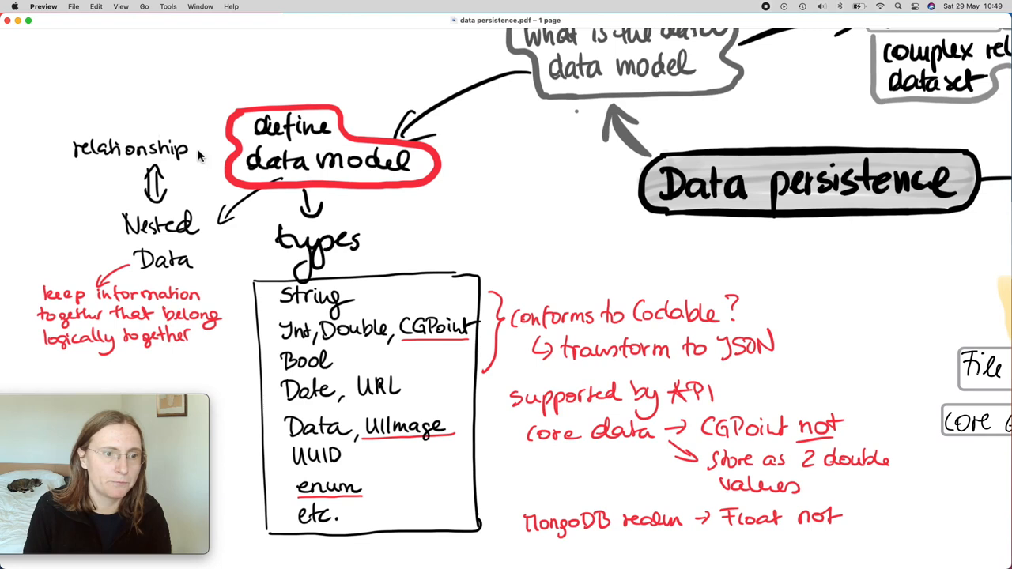
mouse_move(285, 377)
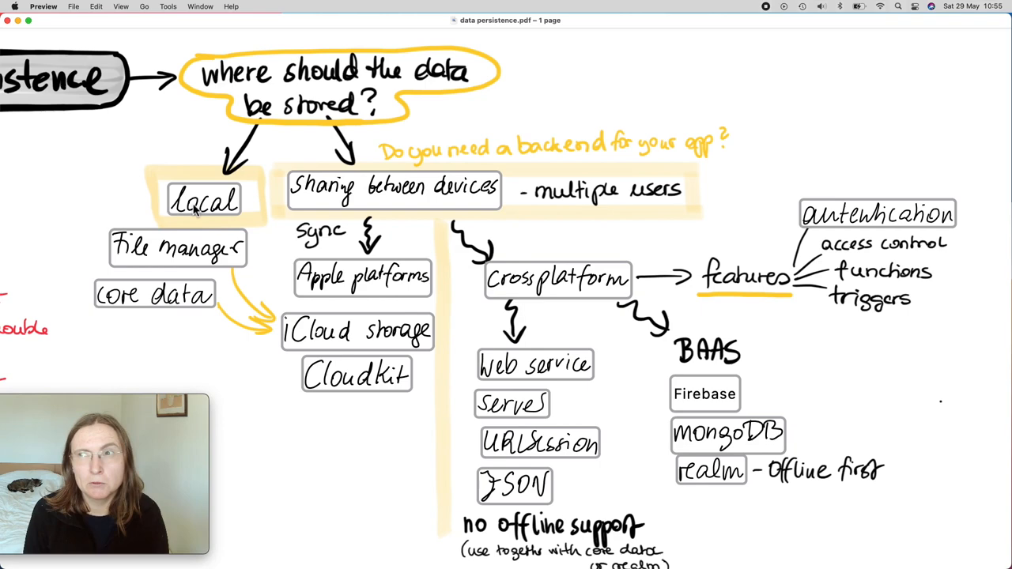
scroll("down", 3)
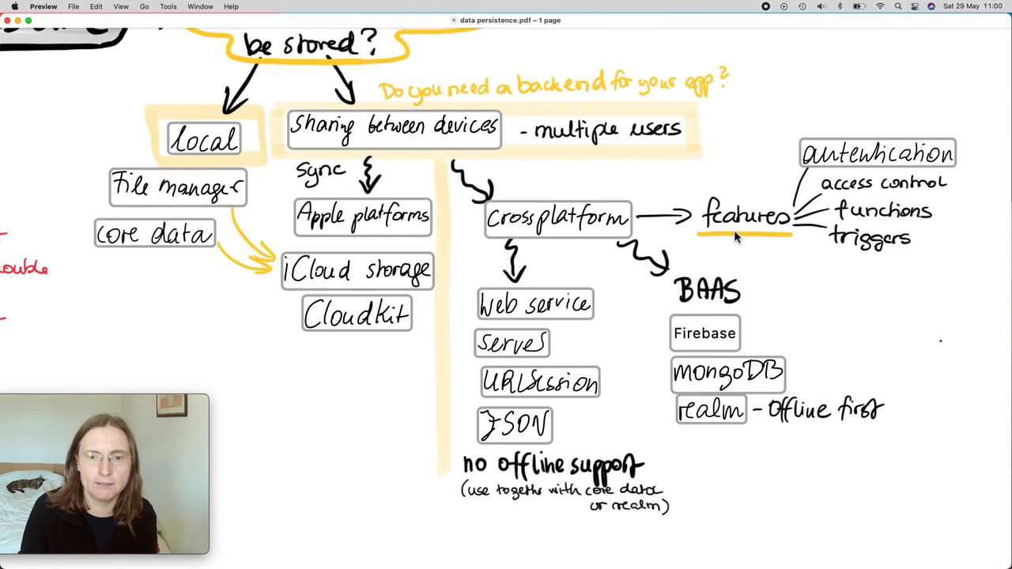
Scroll the mind map to show the database / one-to-zillion and Scaling well branch.
scroll("up", 3)
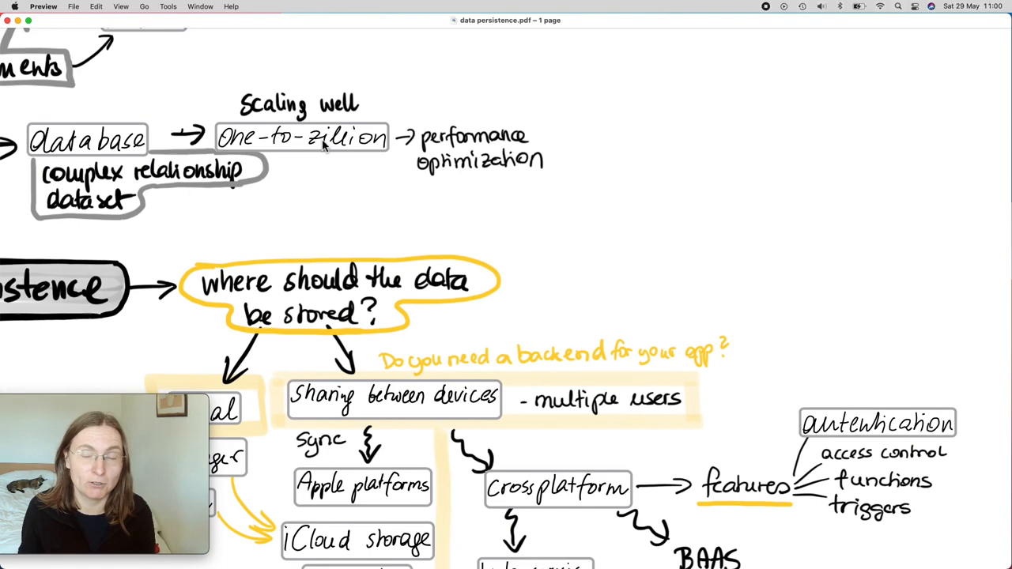
scroll("down", 3)
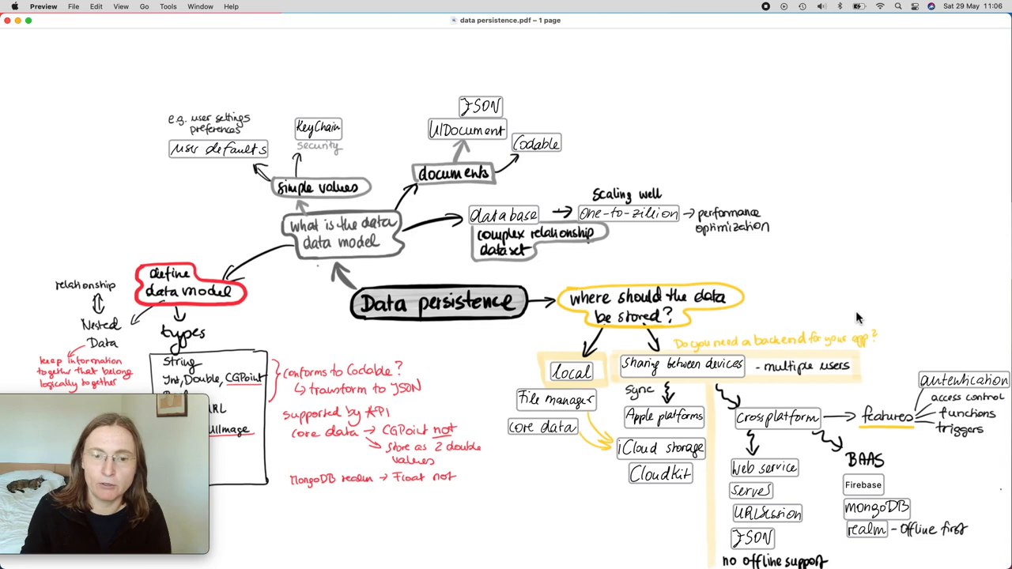
mouse_move(756, 520)
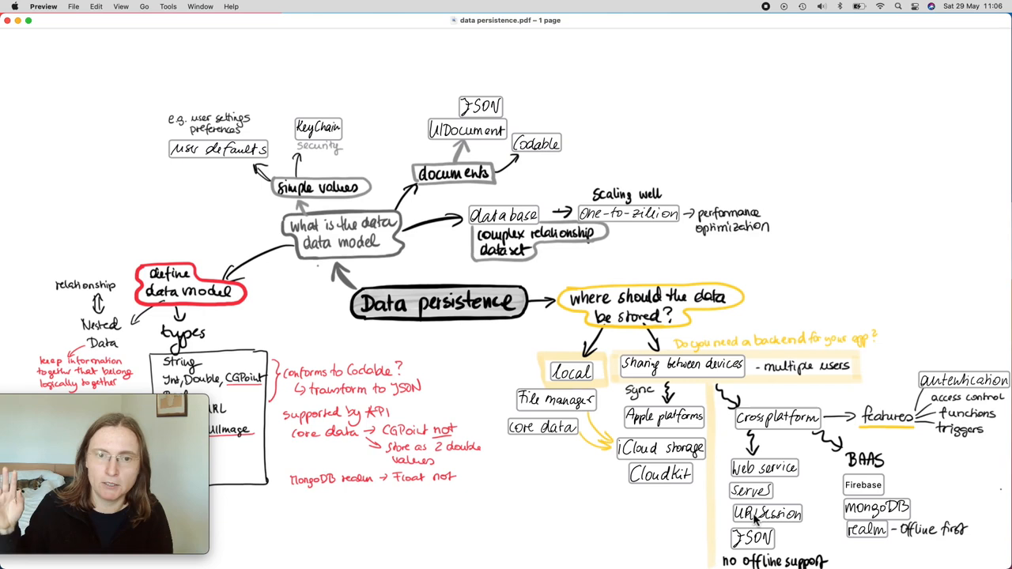
mouse_move(756, 519)
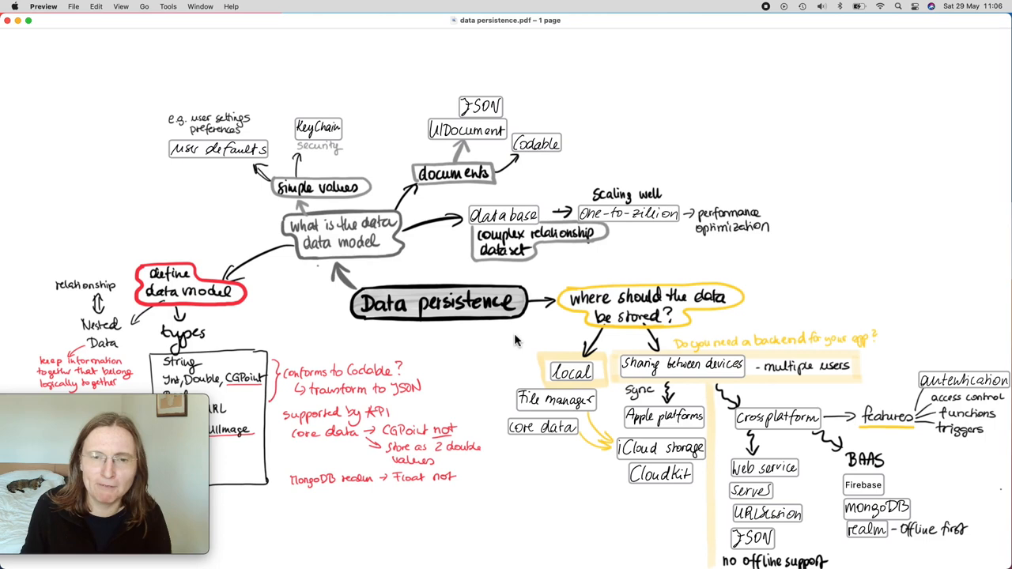
mouse_move(285, 207)
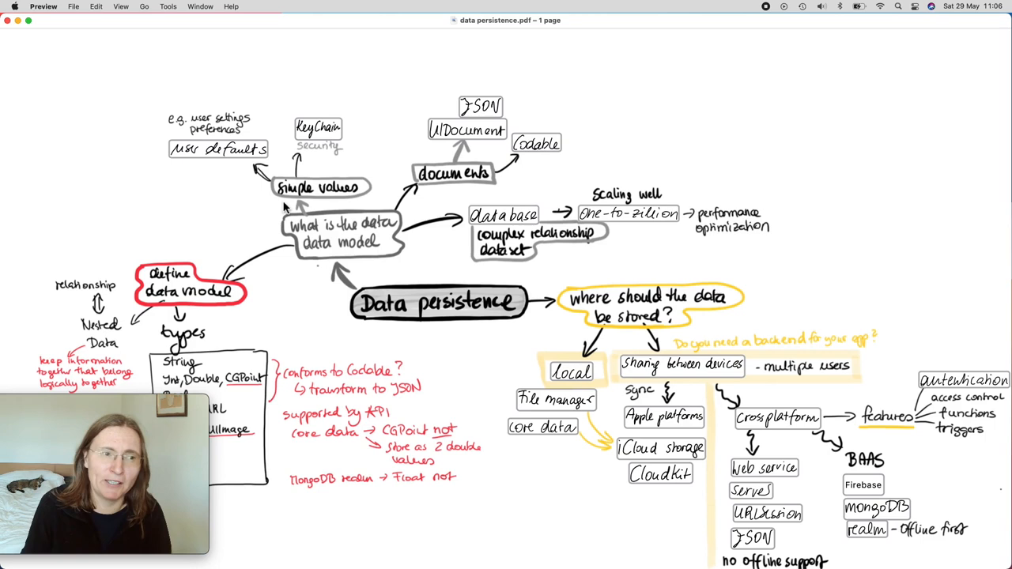